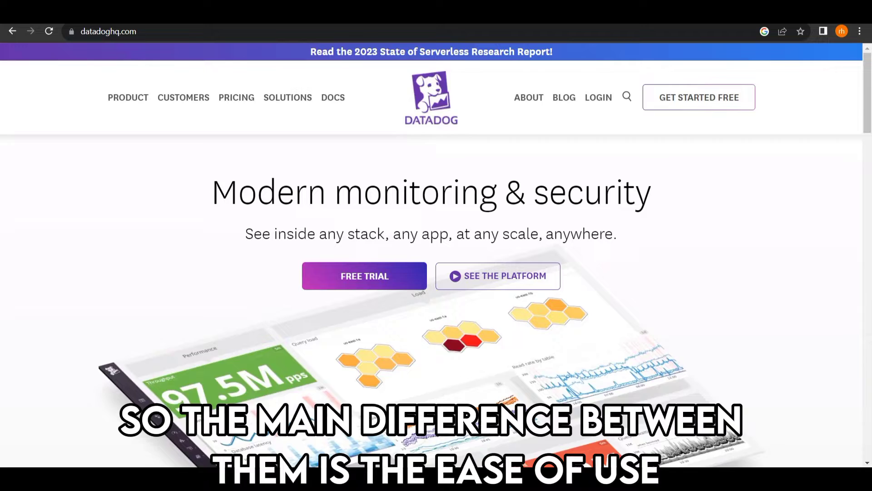
- Scroll the Datadog homepage through its dashboard and infrastructure map
scroll(down, 3)
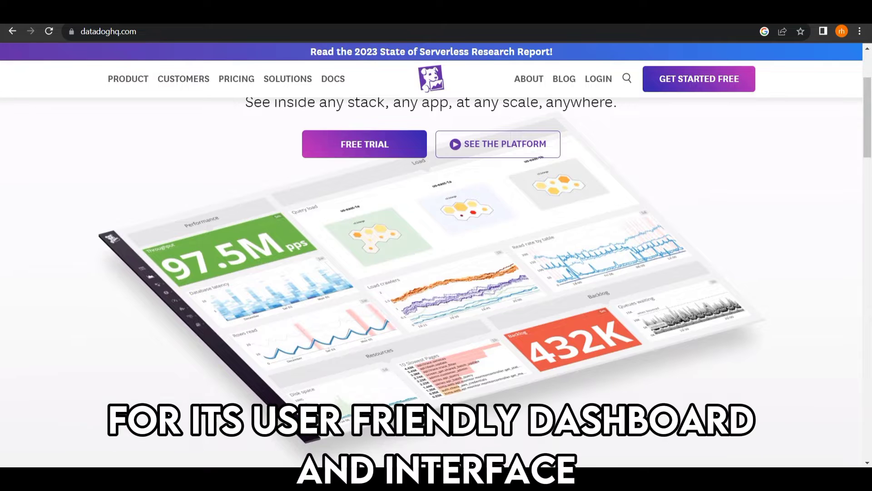
scroll(down, 3)
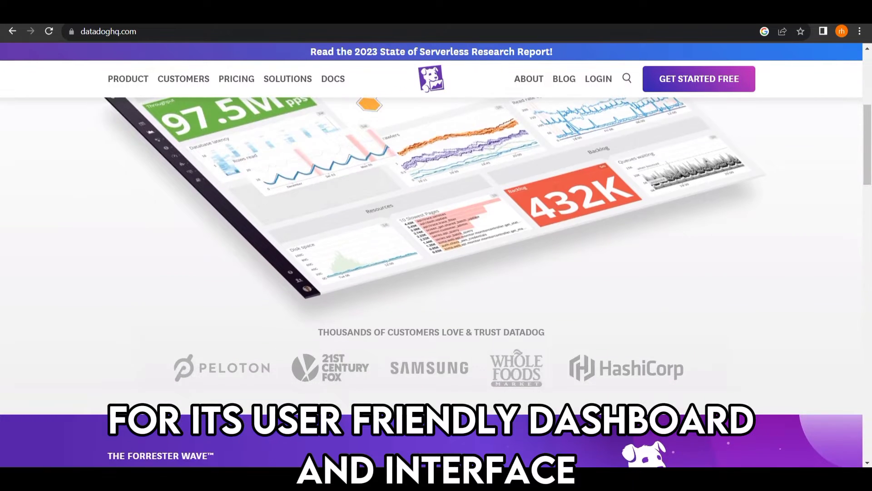
scroll(down, 3)
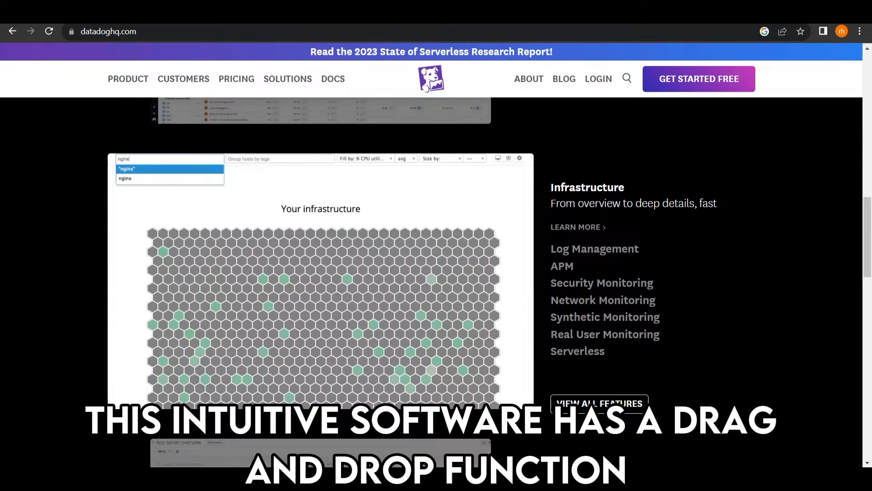
click(127, 169)
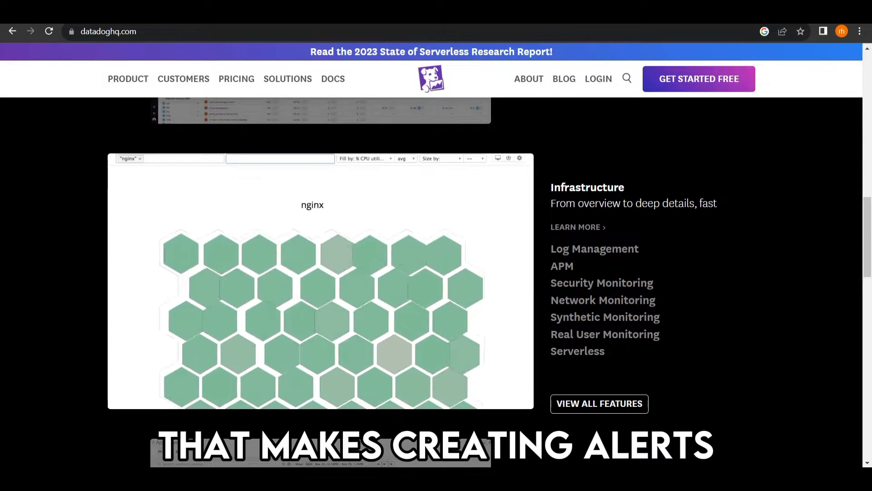
- Scroll down to the careers section and open Datadog's product overview page
scroll(down, 3)
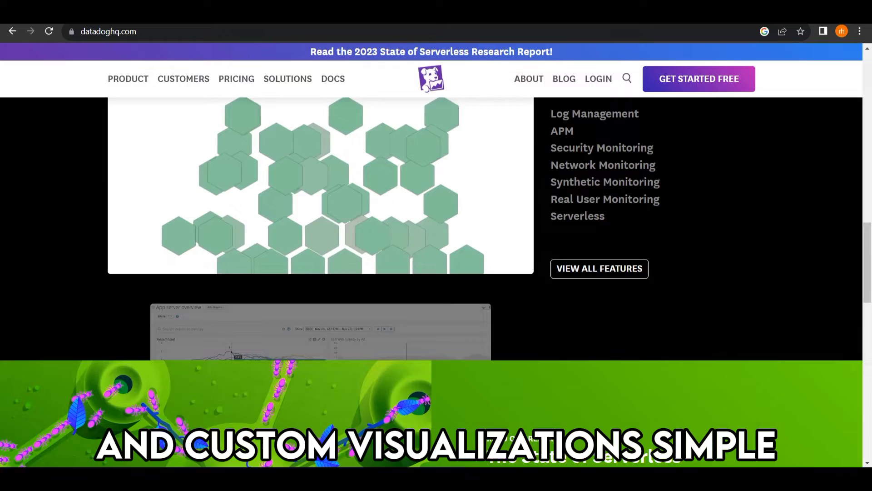
scroll(down, 3)
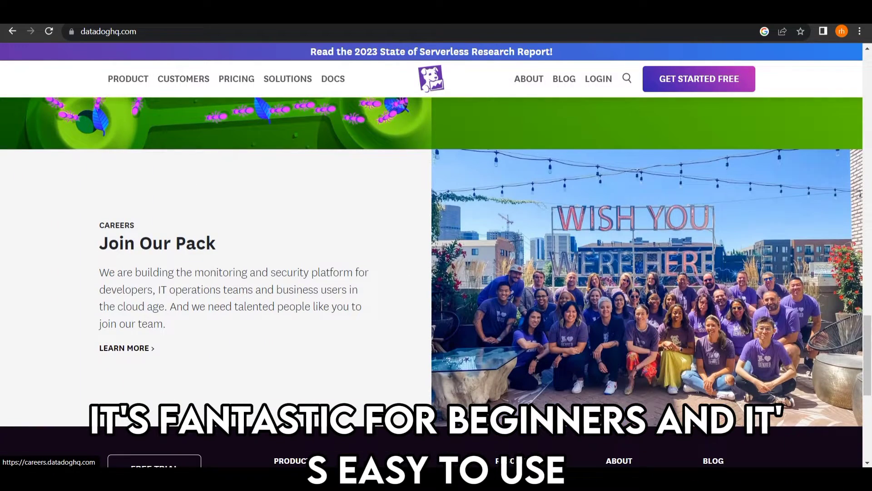
scroll(down, 3)
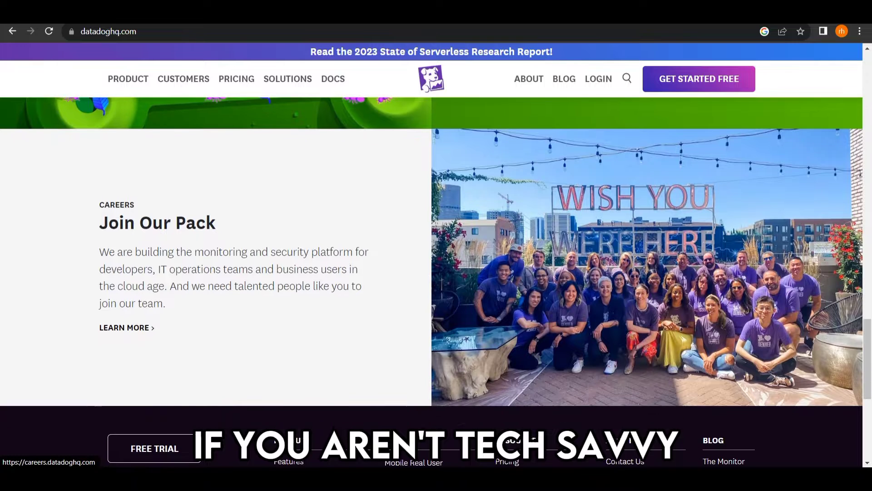
click(127, 79)
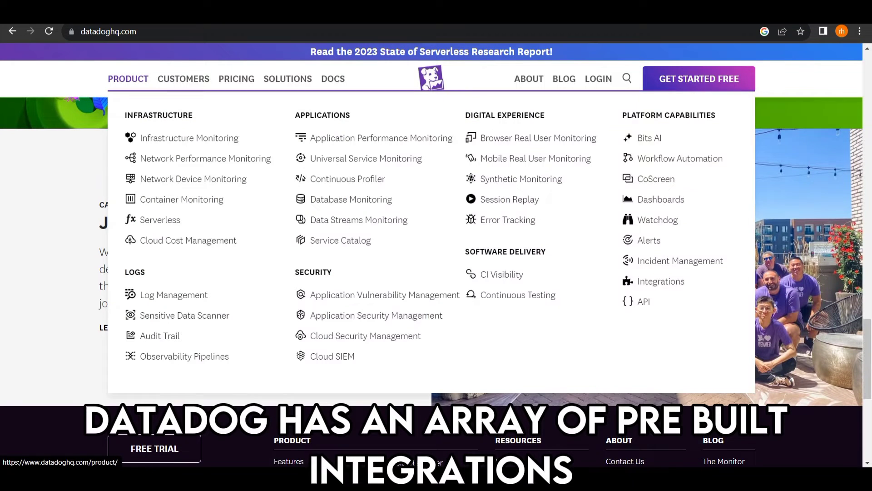
click(128, 79)
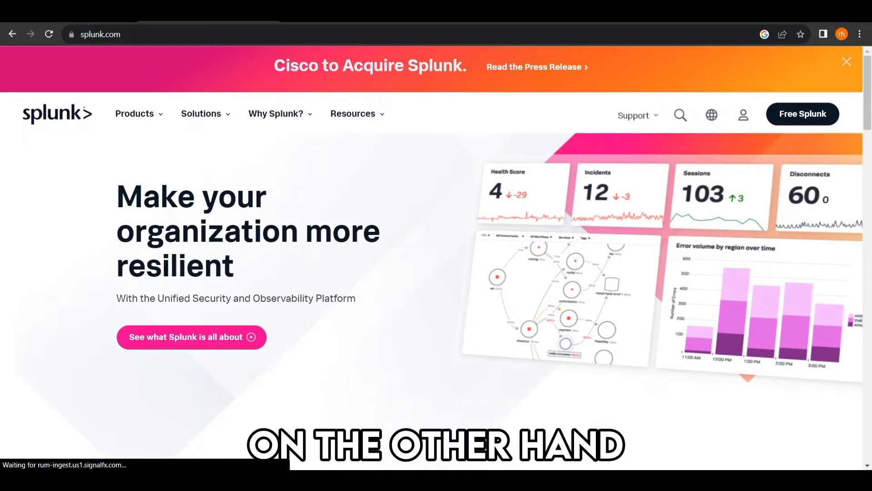
- Scroll Splunk's homepage past the hero to the resilience section
click(846, 61)
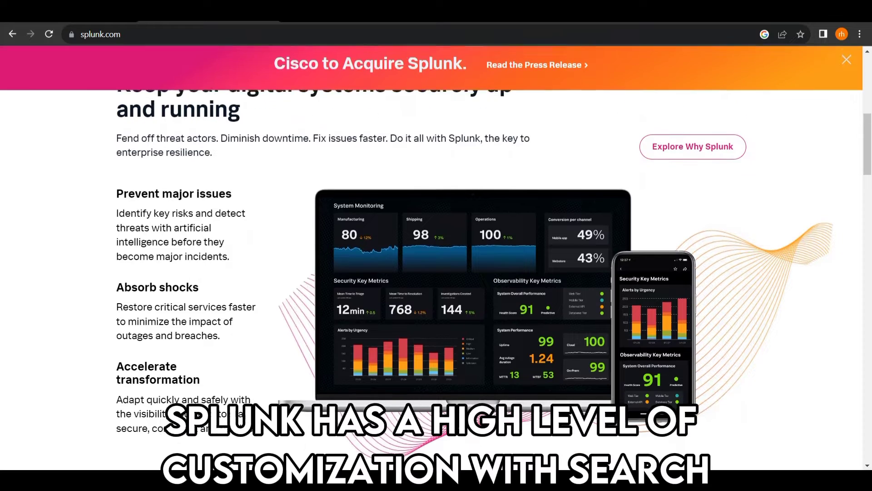
scroll(down, 3)
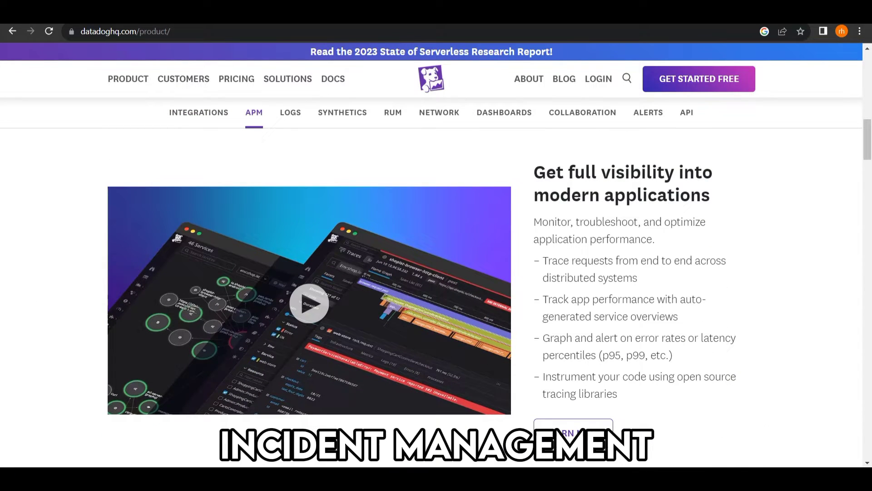
- Play Datadog's APM video, then view Splunk's ManpowerGroup customer story
click(308, 303)
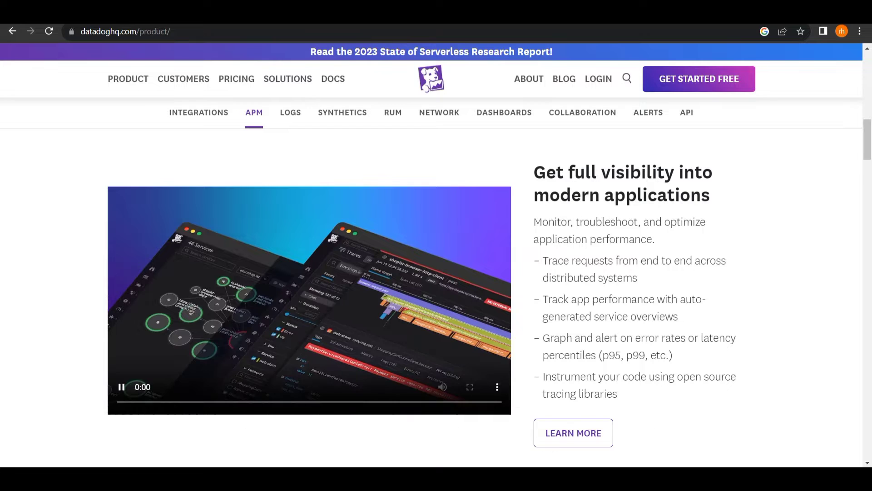
click(121, 386)
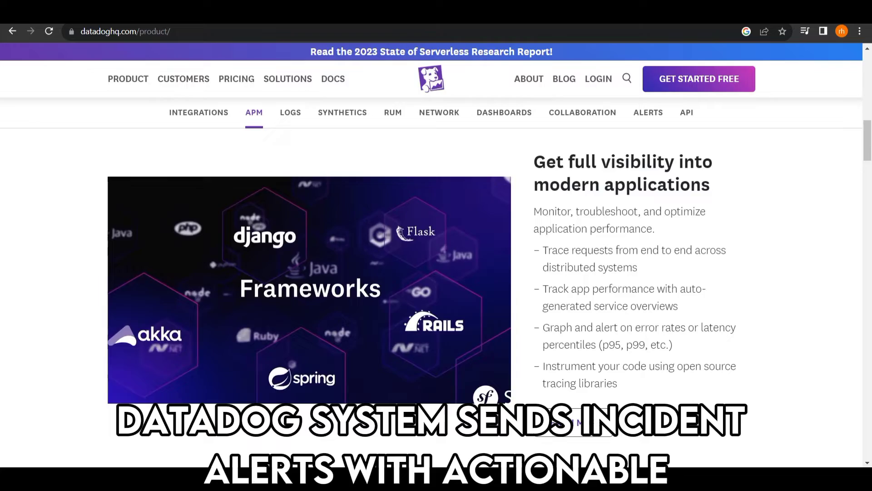
scroll(down, 3)
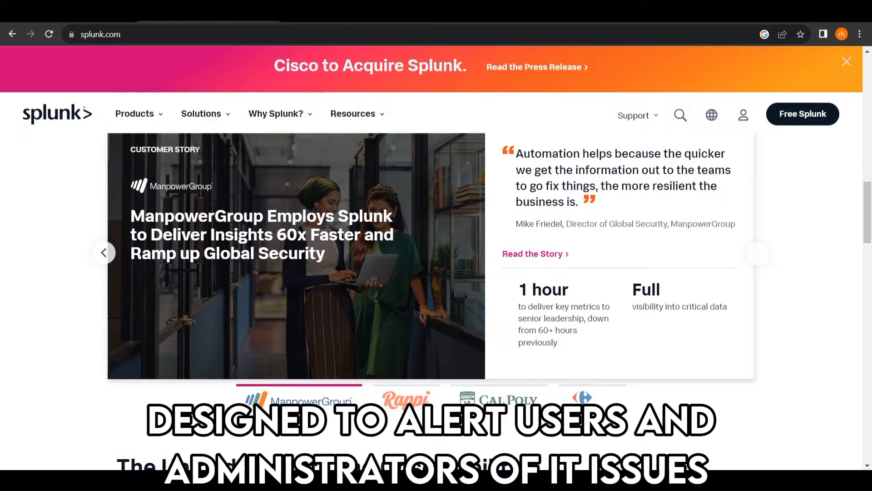
- Browse Splunk's customer stories, platform diagram and partners, then load datadoghq.com/pricing/
click(758, 253)
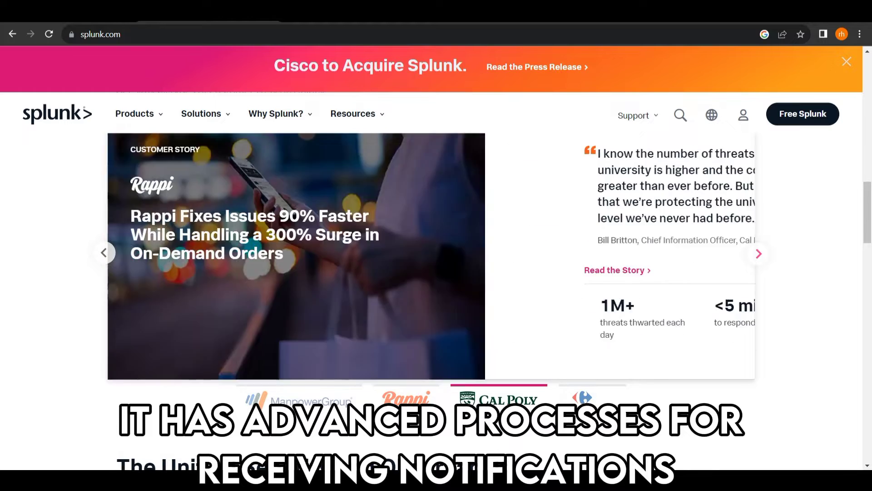
scroll(down, 3)
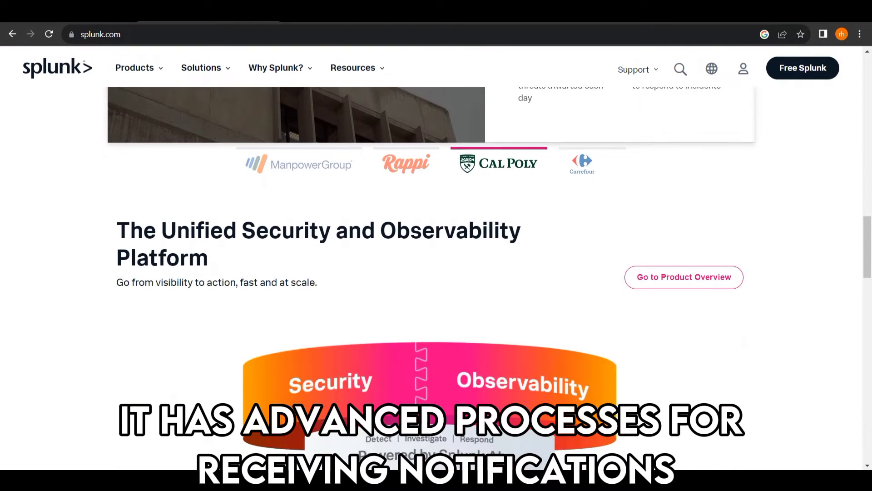
scroll(down, 3)
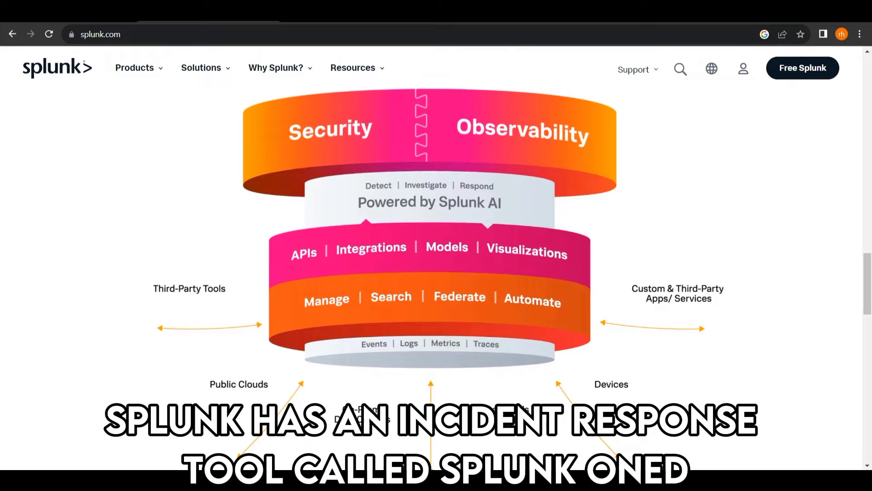
scroll(down, 3)
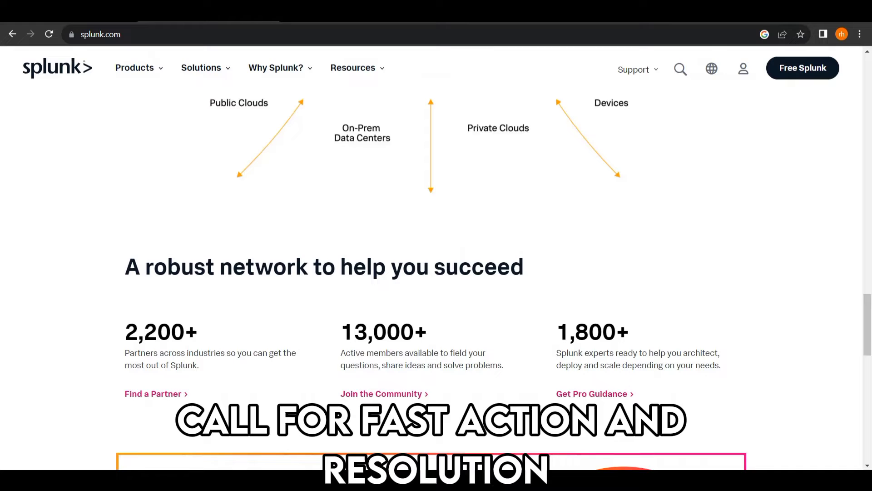
scroll(down, 3)
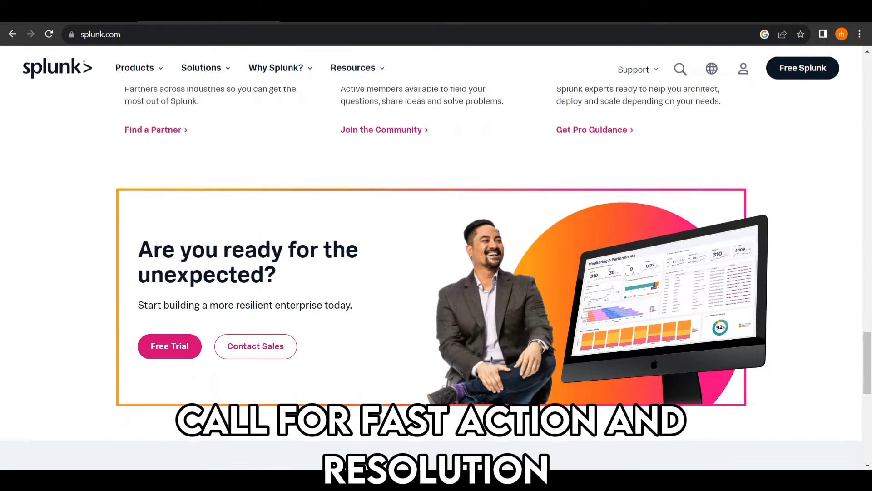
scroll(down, 3)
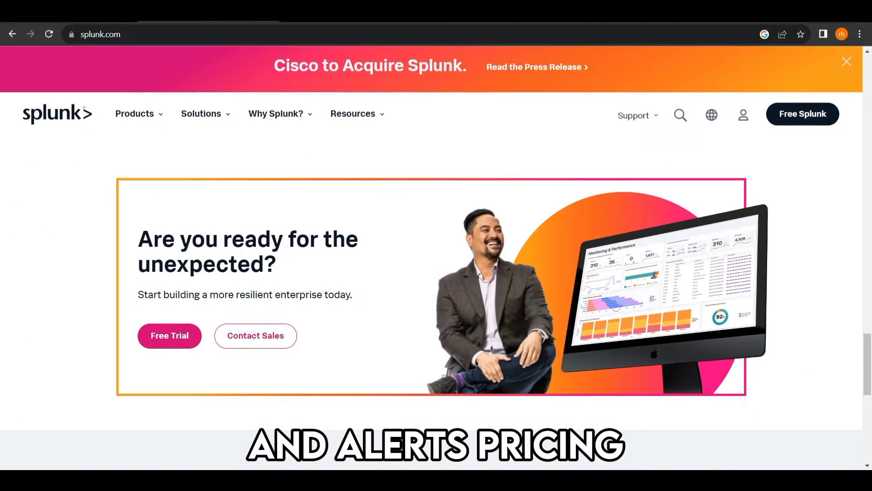
text(datadoghq.com/pricing/)
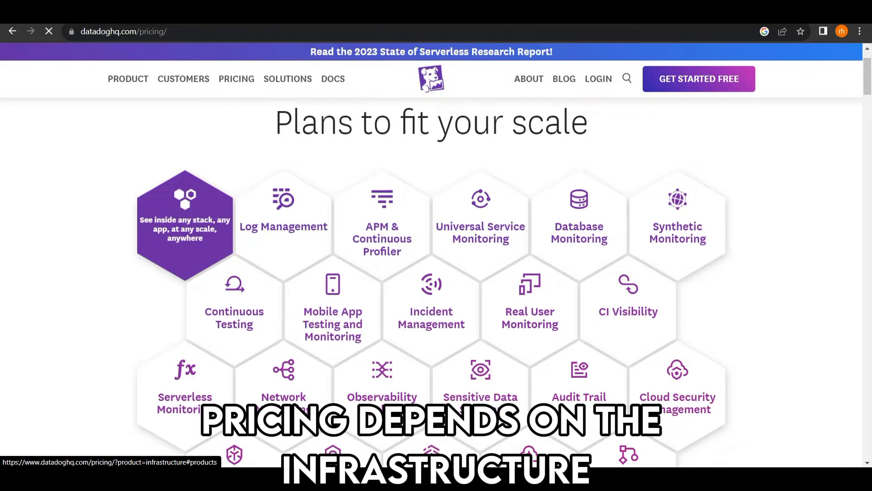
- Show Infrastructure pricing and scroll past Free, Pro, Enterprise to the DevSecOps plans
click(185, 222)
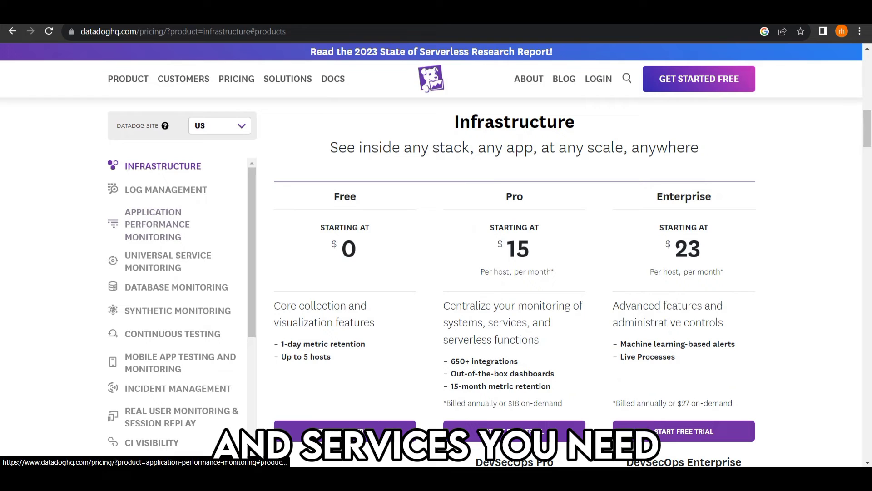
scroll(down, 3)
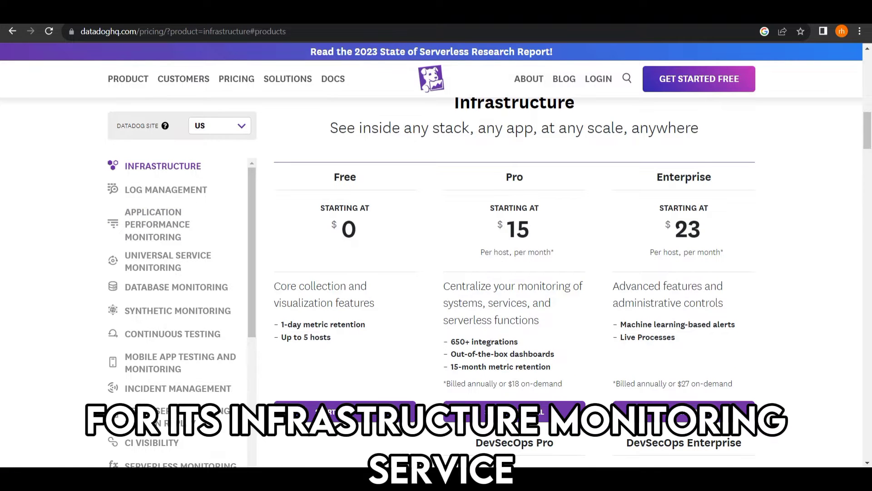
scroll(down, 3)
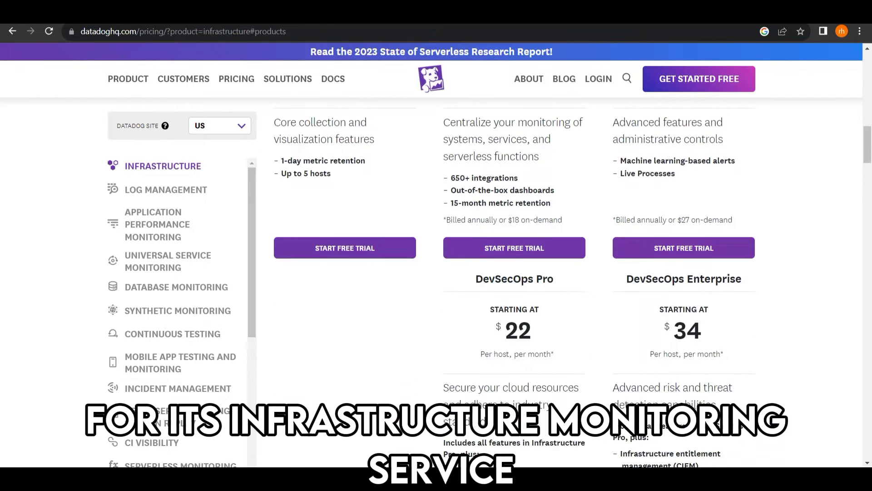
scroll(down, 3)
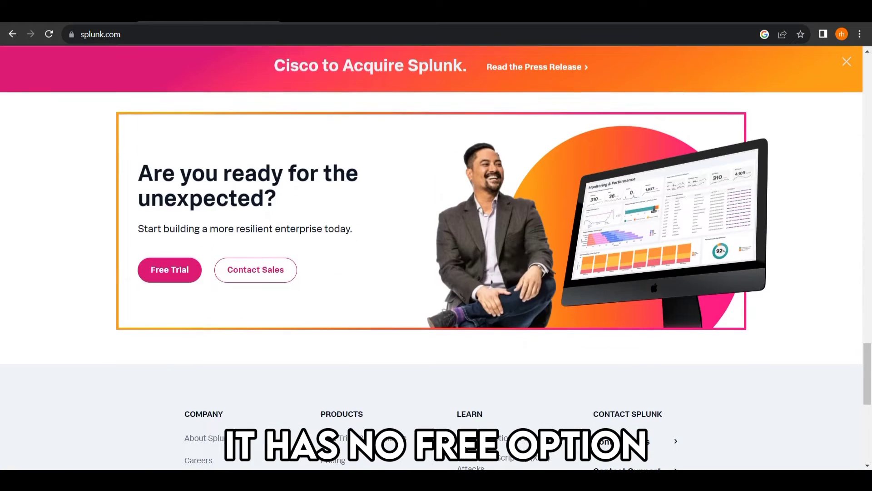
- Open Splunk's Products menu and choose the IT modernization use case
scroll(up, 3)
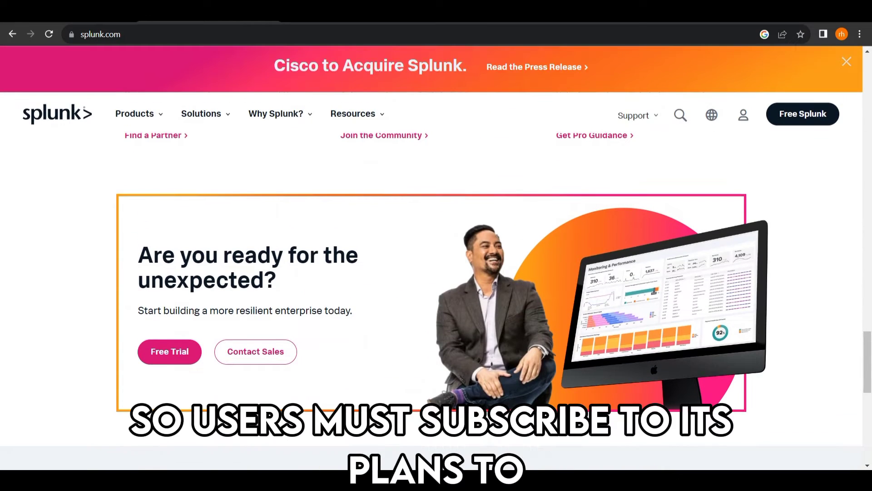
click(134, 114)
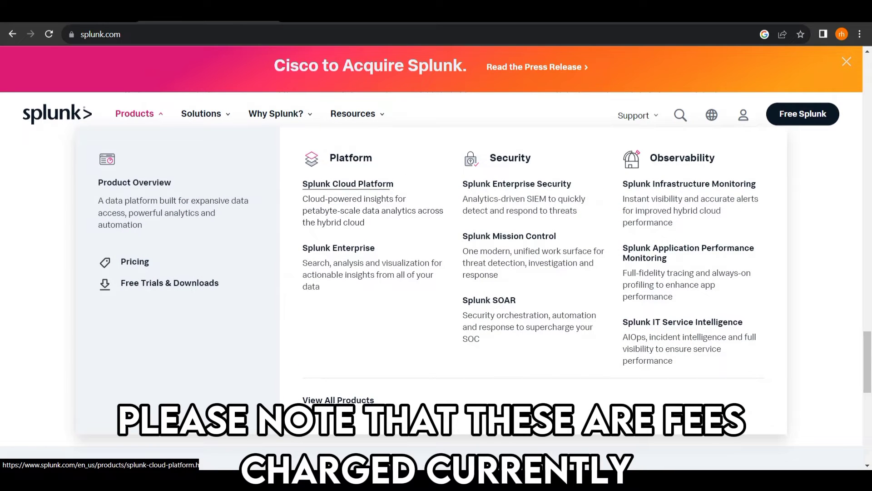
click(201, 114)
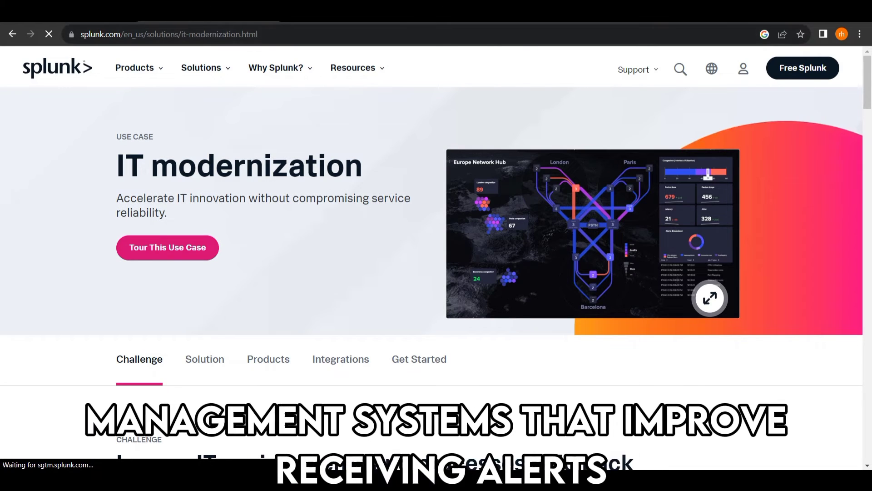
- Scroll the IT modernization page down to 'Maximize IT impact with AIOps'
scroll(down, 3)
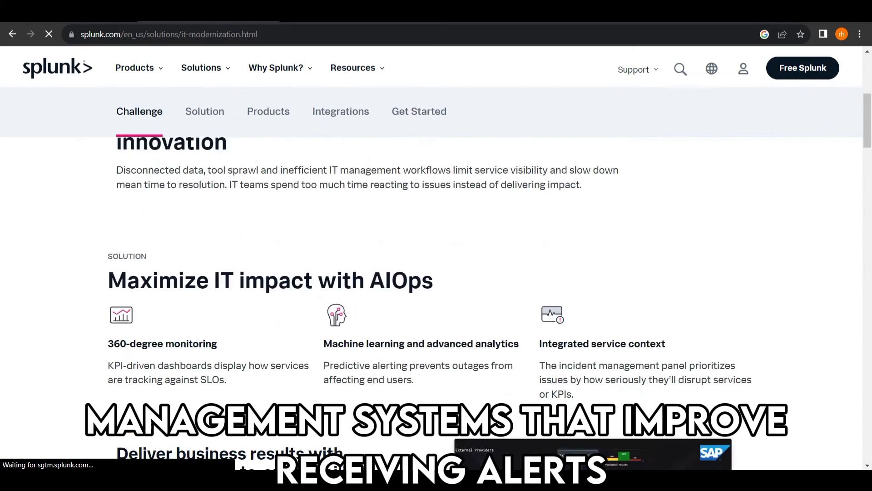
scroll(down, 3)
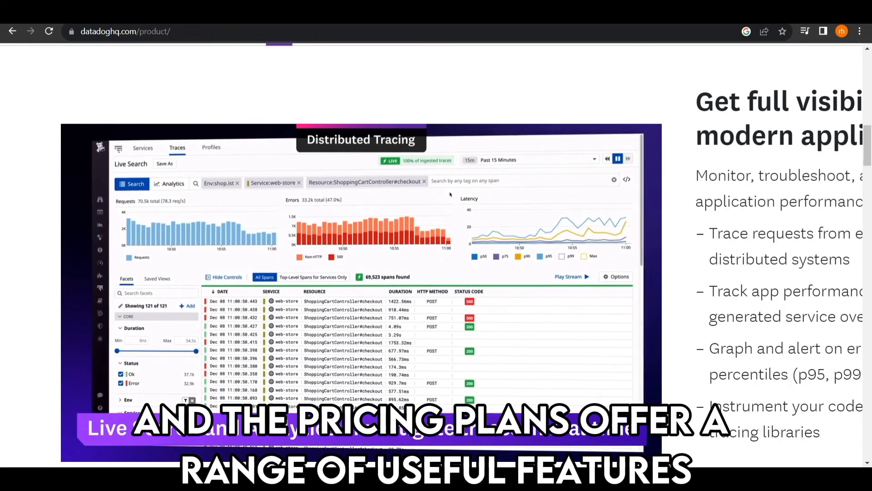
text(status:e)
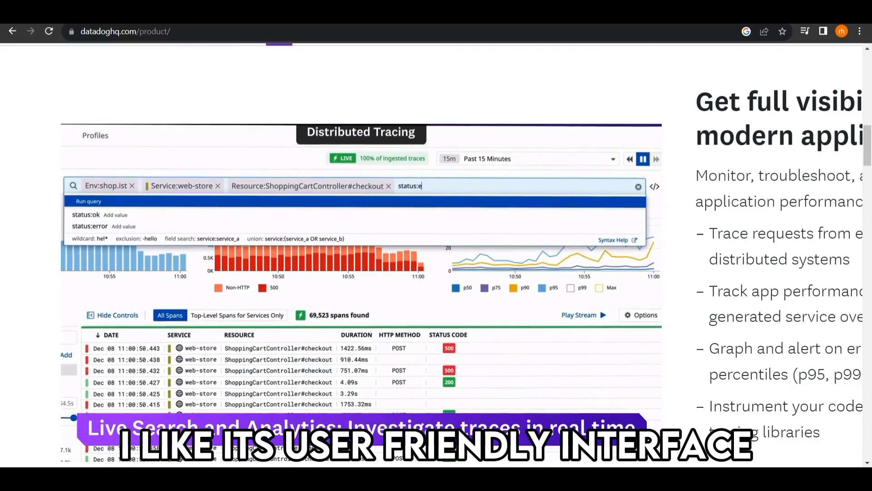
click(89, 225)
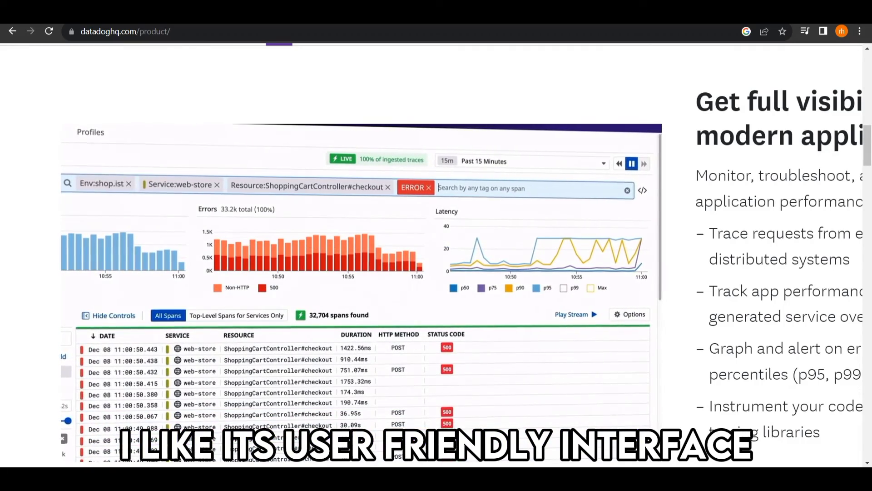